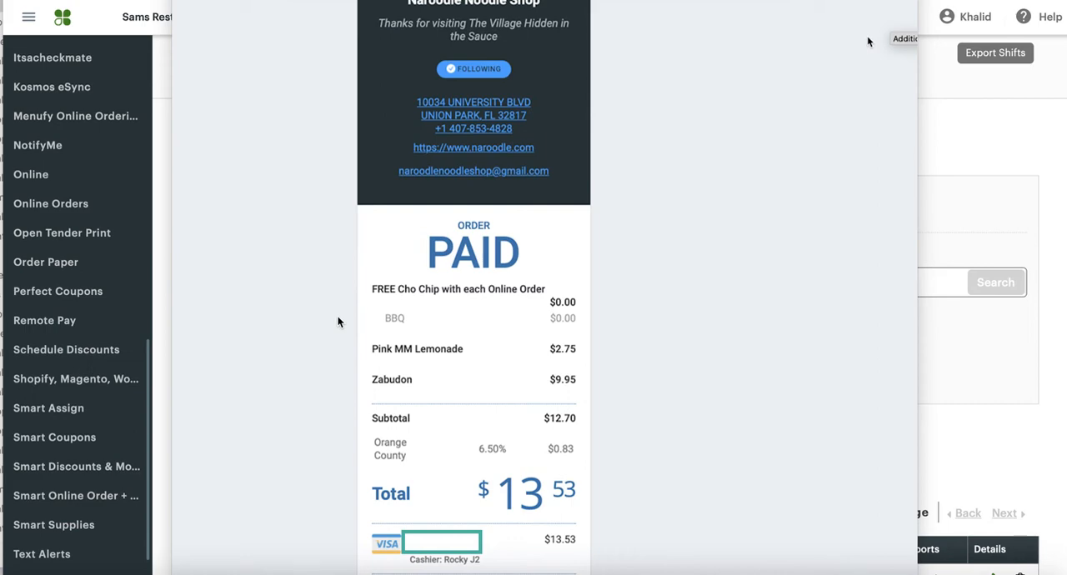
{"action": "mouse_move", "coordinate": [363, 420]}
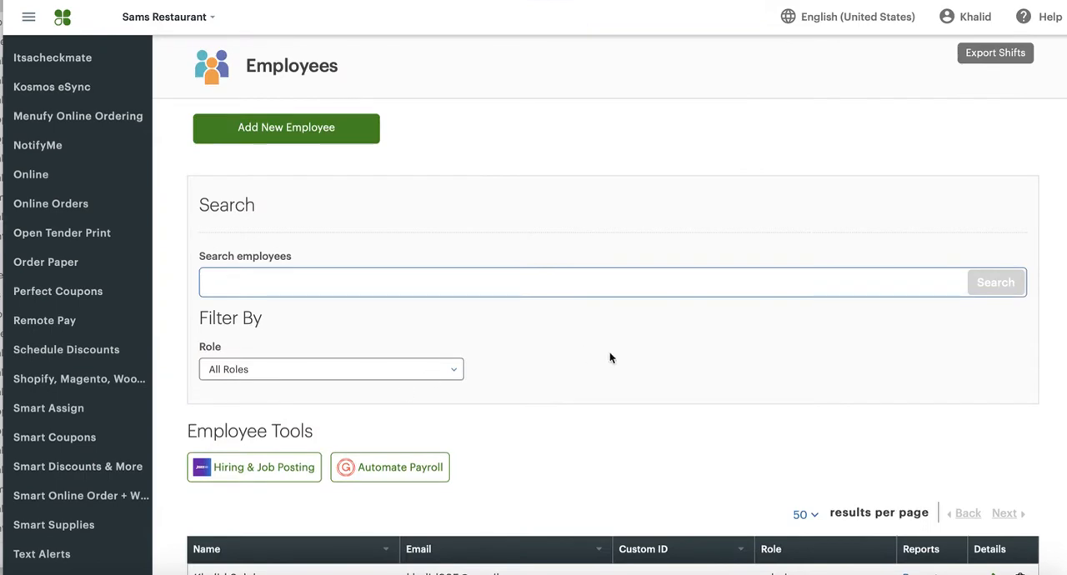
{"action": "mouse_move", "coordinate": [410, 182]}
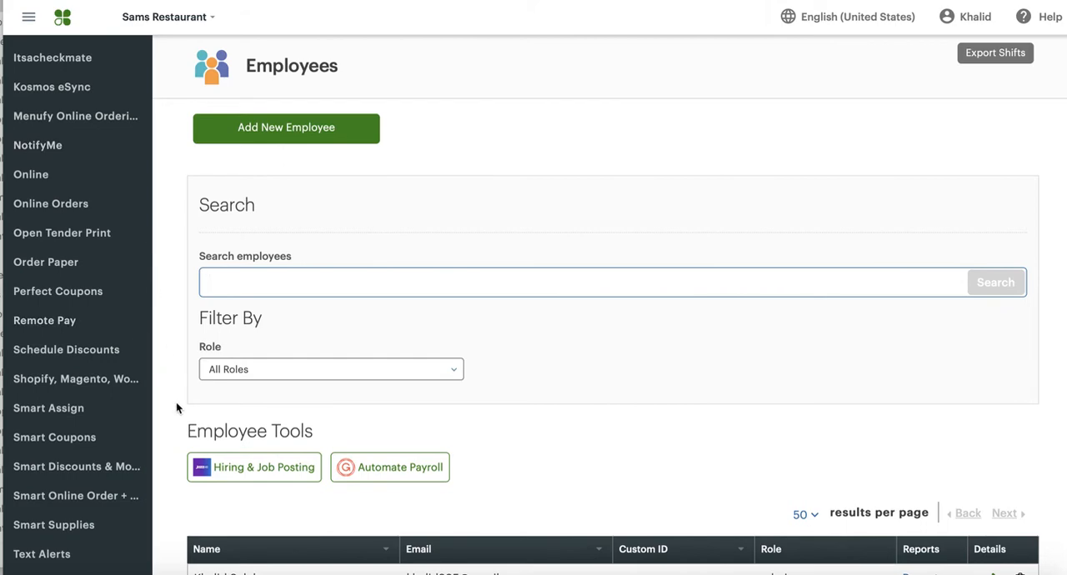
{"action": "scroll", "scroll_direction": "down", "scroll_amount": 3}
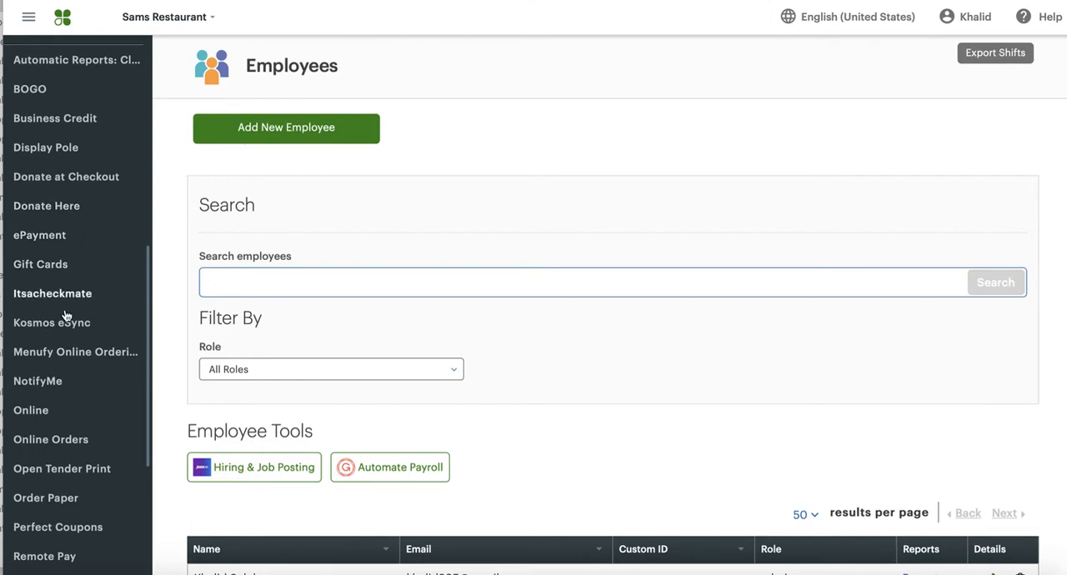
{"action": "scroll", "scroll_direction": "down", "scroll_amount": 3}
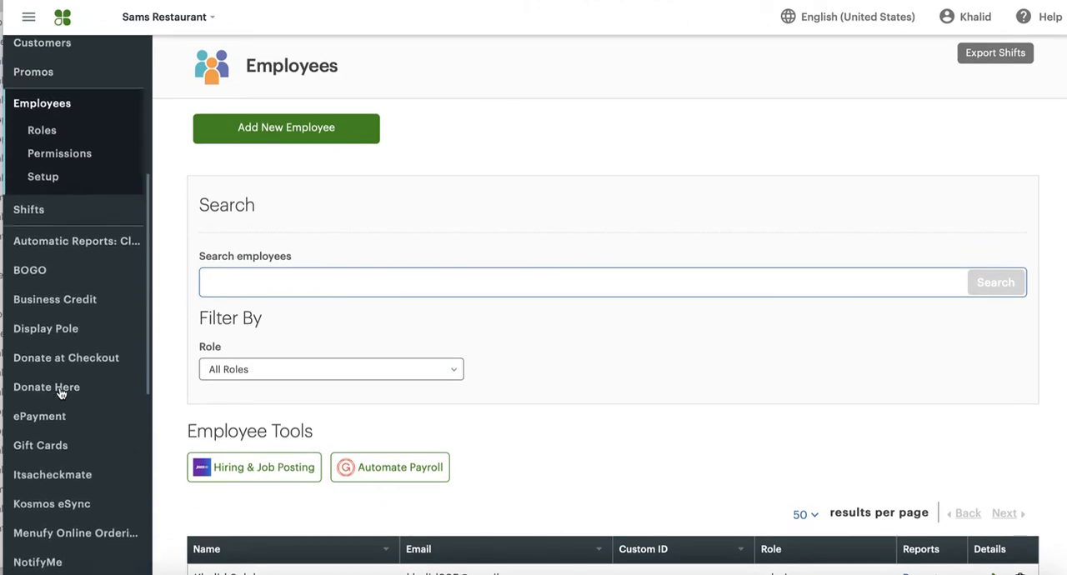
{"action": "scroll", "scroll_direction": "down", "scroll_amount": 3}
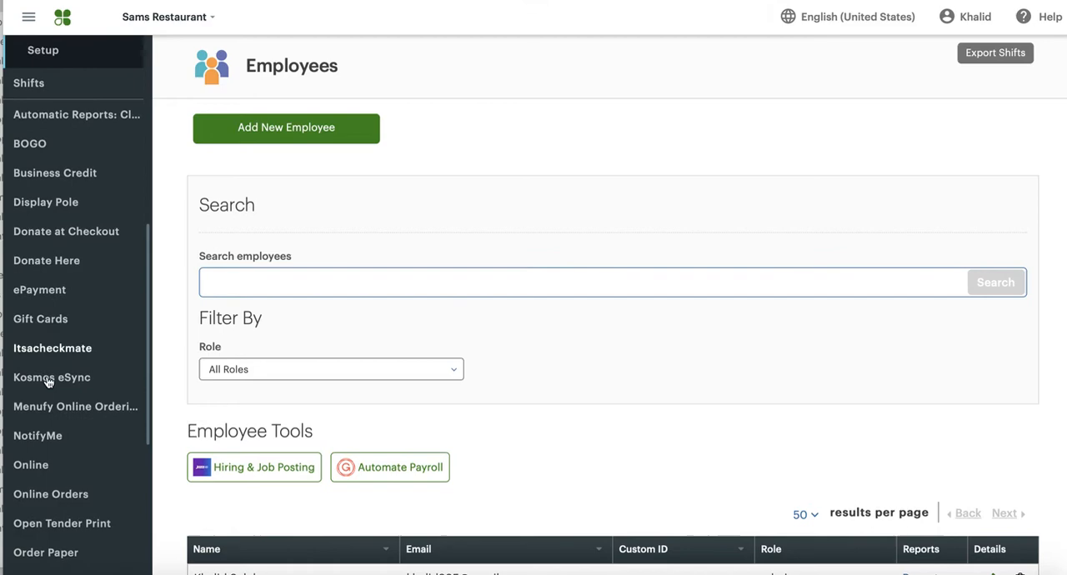
{"action": "scroll", "scroll_direction": "down", "scroll_amount": 3}
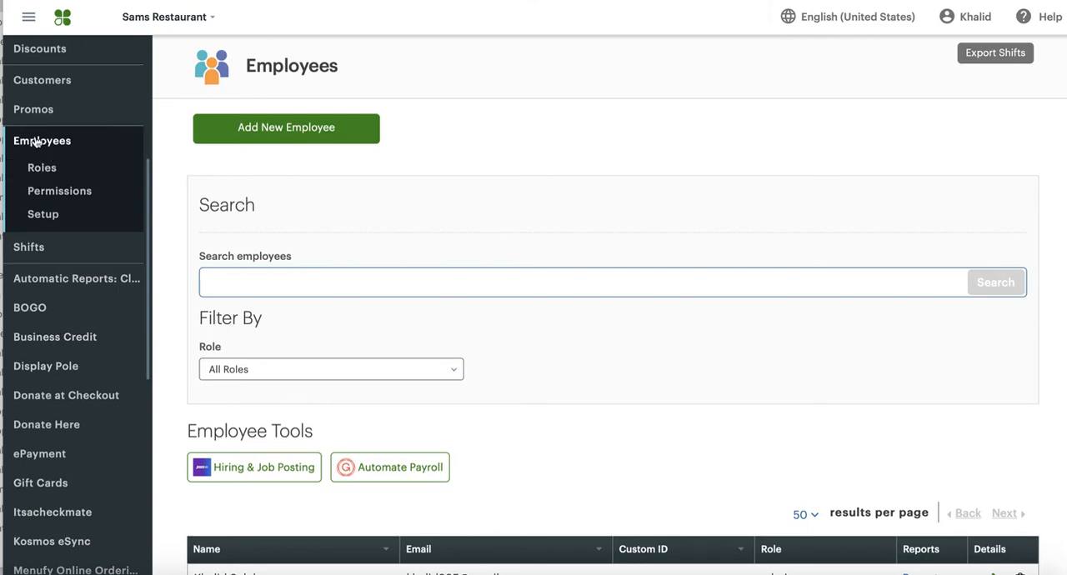
{"action": "mouse_move", "coordinate": [59, 150]}
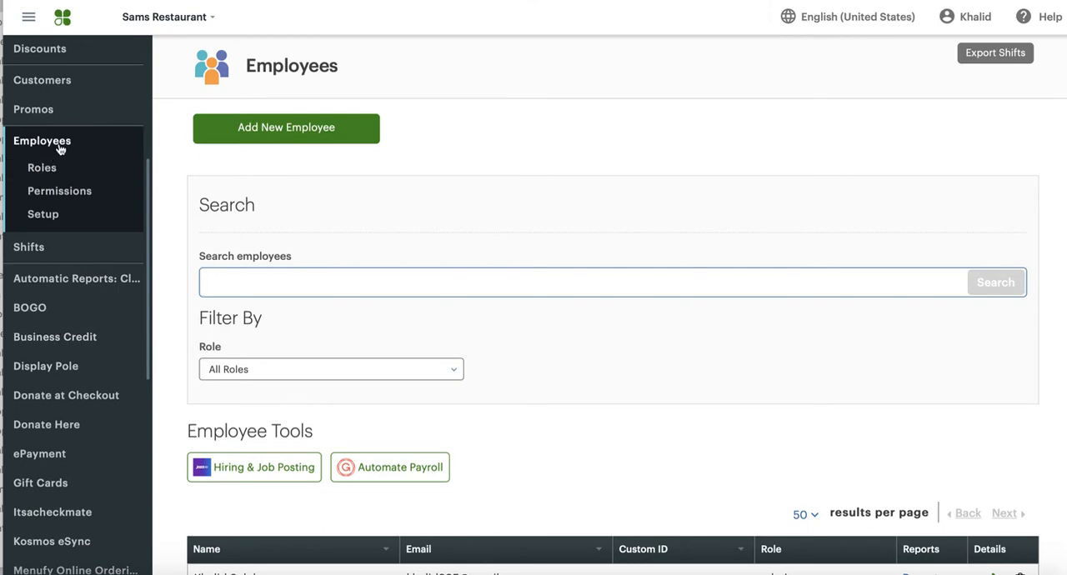
{"action": "scroll", "scroll_direction": "down", "scroll_amount": 3}
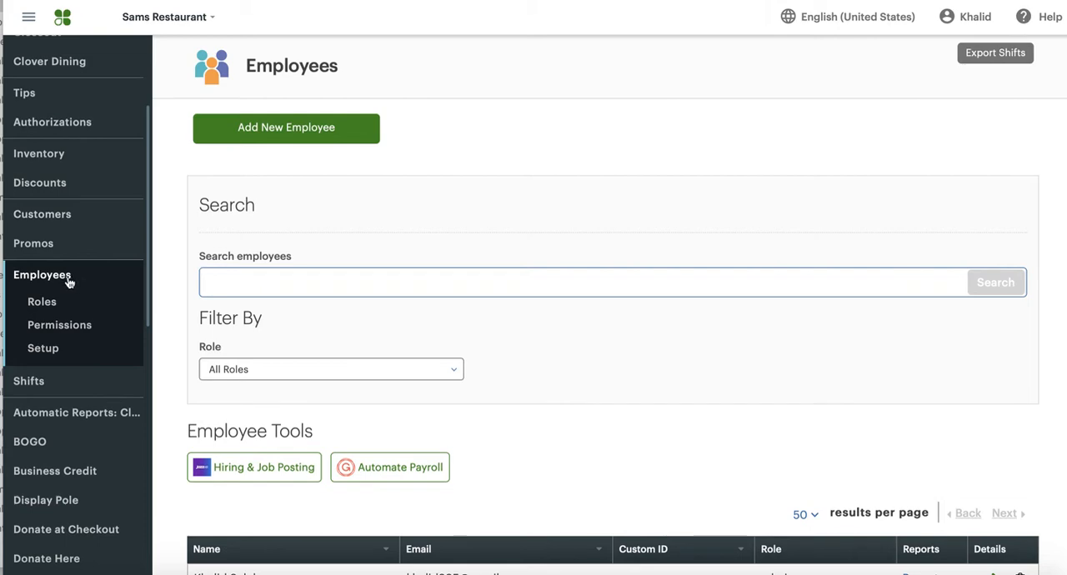
{"action": "mouse_move", "coordinate": [43, 347]}
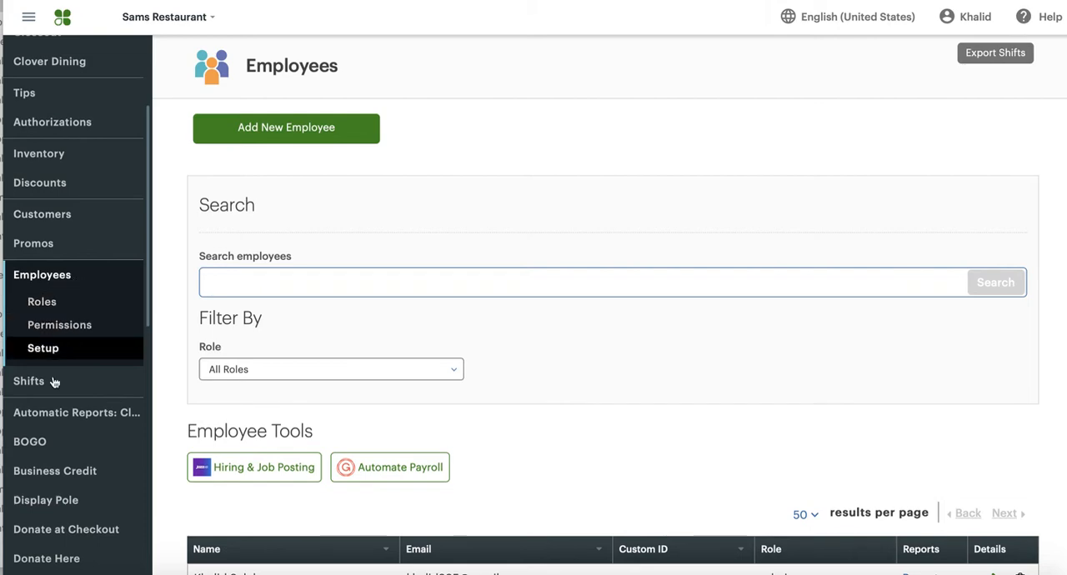
{"action": "scroll", "scroll_direction": "down", "scroll_amount": 3}
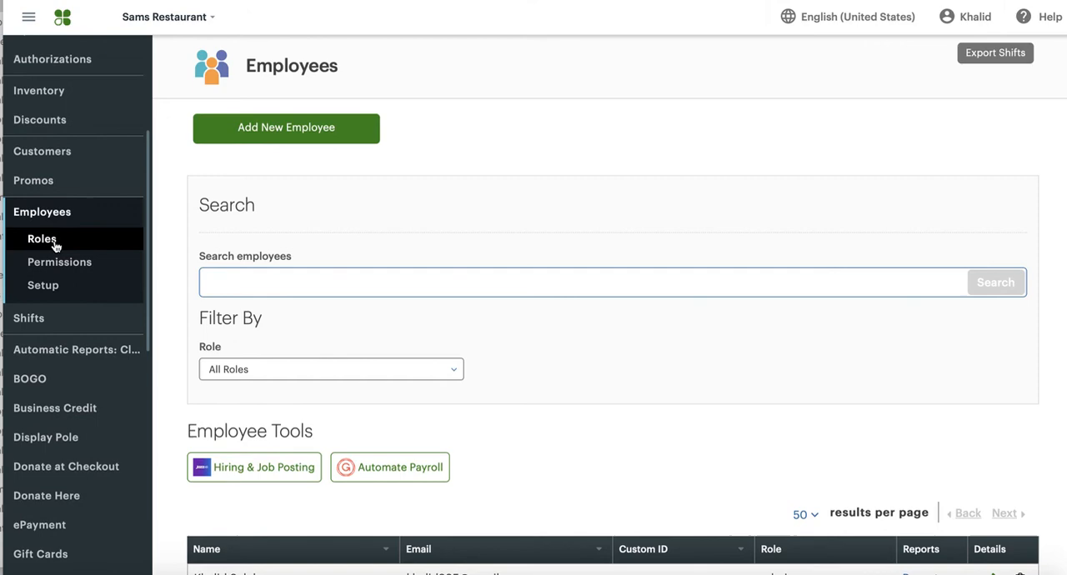
{"action": "mouse_move", "coordinate": [403, 273]}
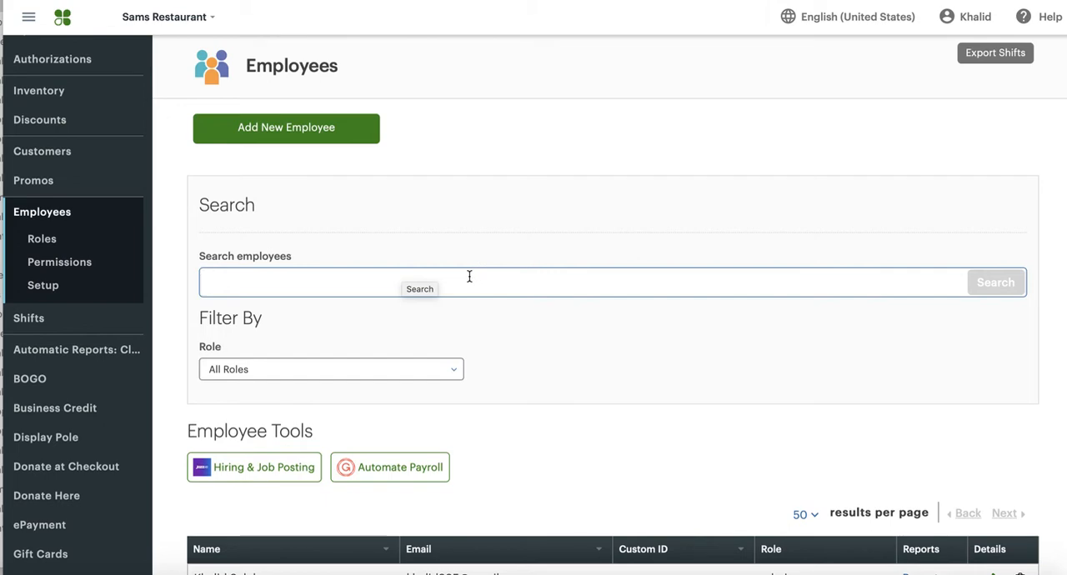
{"action": "mouse_move", "coordinate": [870, 188]}
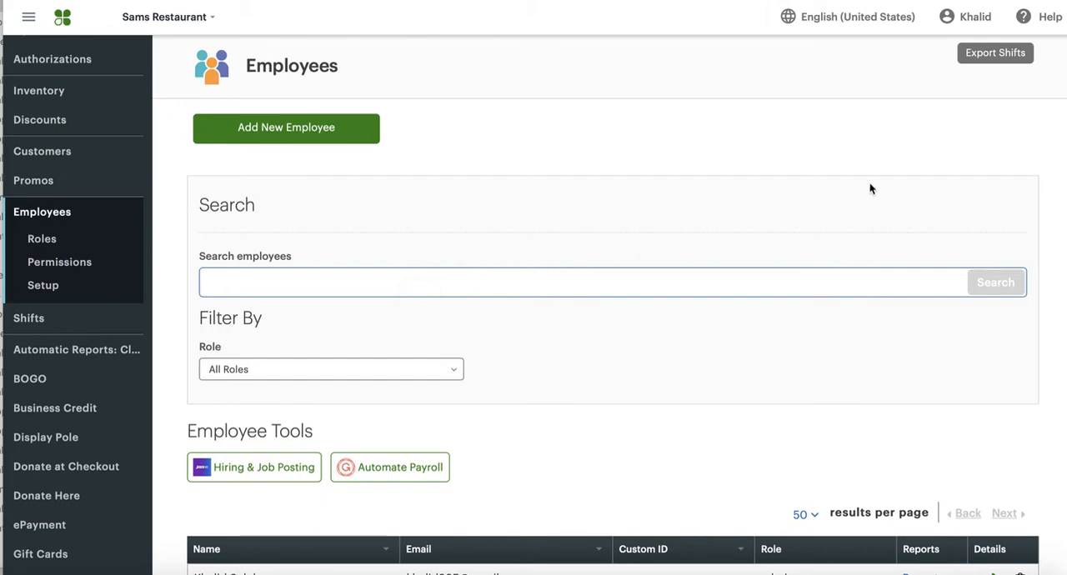
{"action": "mouse_move", "coordinate": [965, 24]}
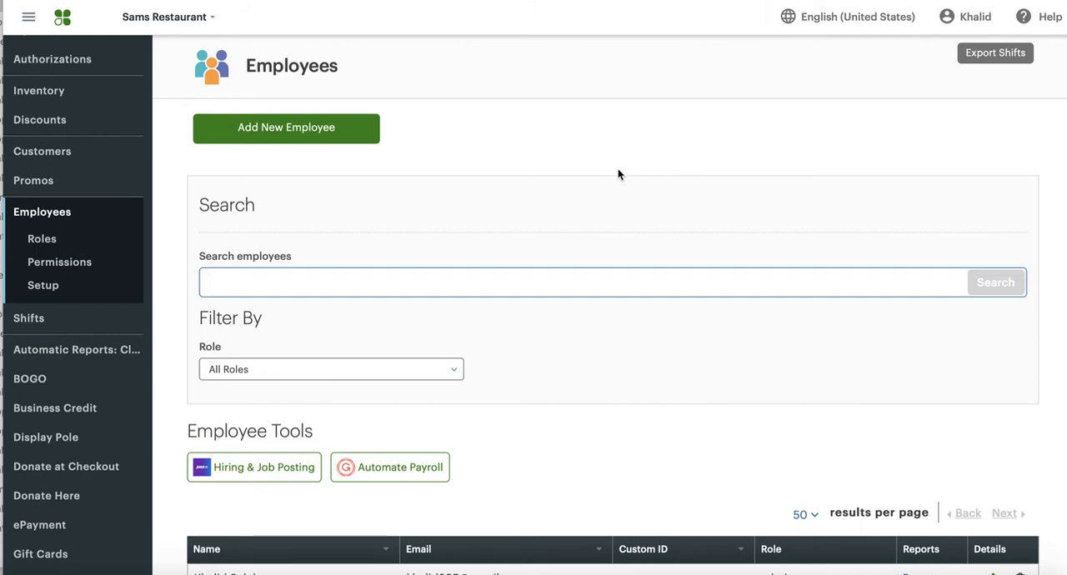
{"action": "mouse_move", "coordinate": [190, 404]}
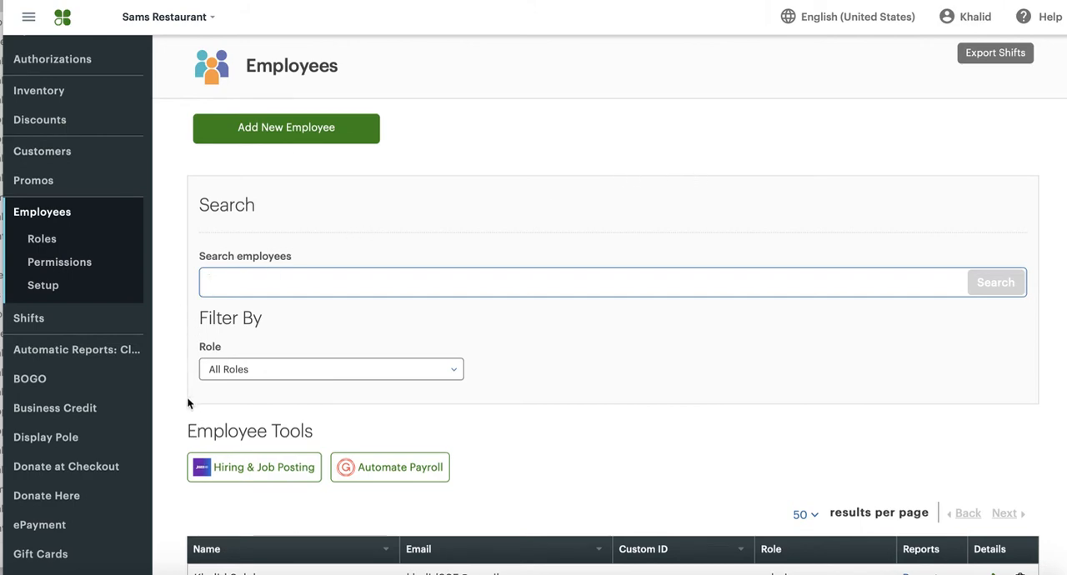
{"action": "mouse_move", "coordinate": [780, 138]}
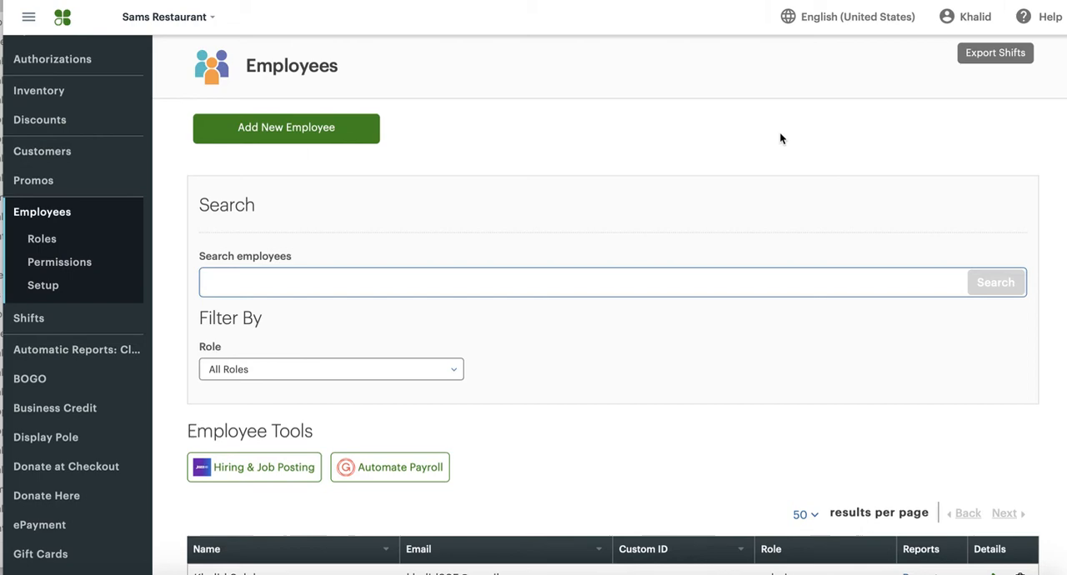
{"action": "mouse_move", "coordinate": [900, 110]}
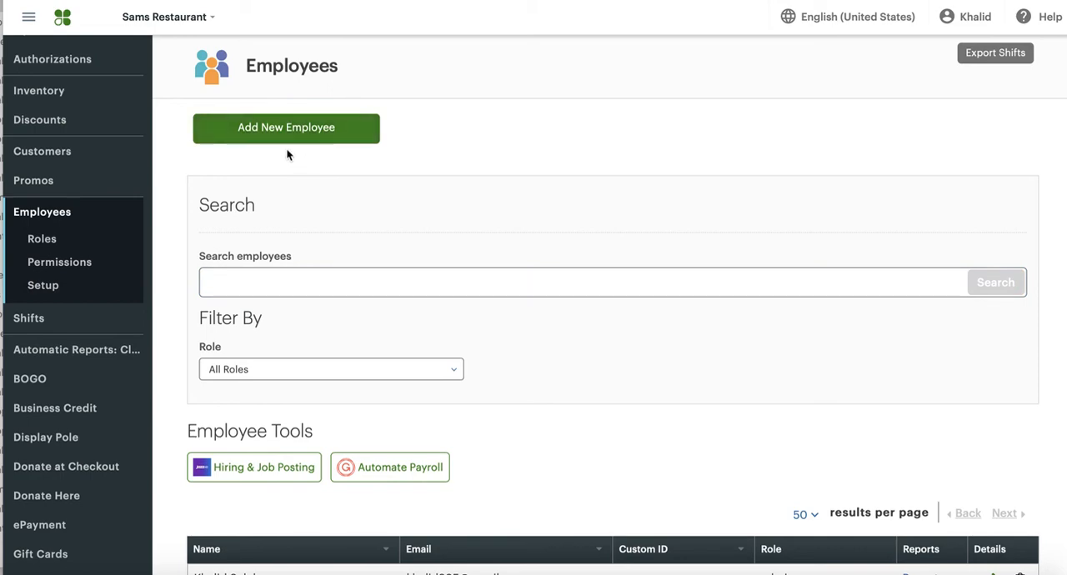
- Start a new employee record with full name 'Online Order' and the Employee role
{"action": "left_click", "coordinate": [286, 127]}
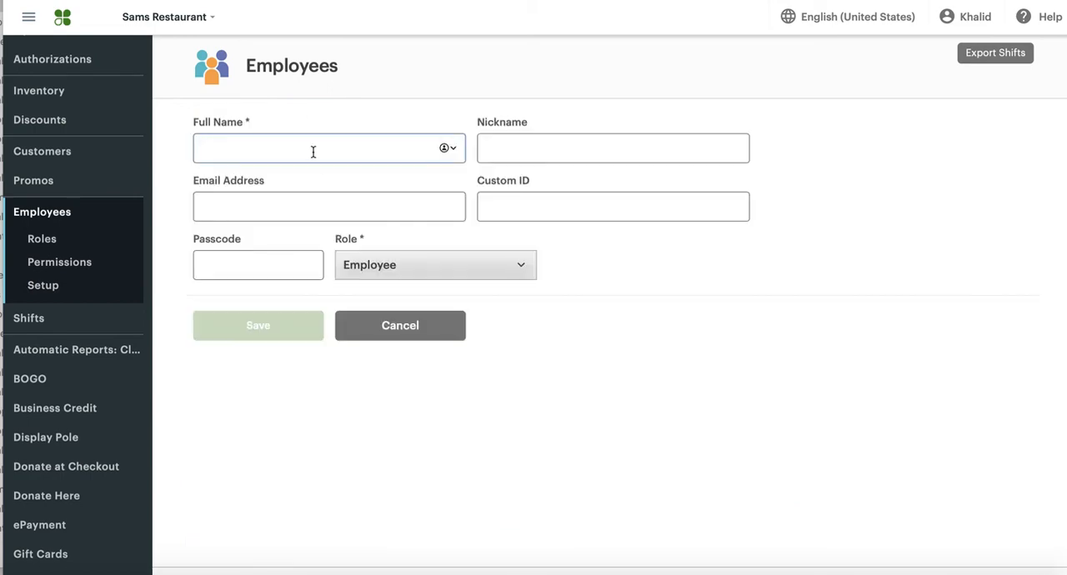
{"action": "type", "text": "Online Order"}
{"action": "left_click", "coordinate": [613, 148]}
{"action": "type", "text": "Online O."}
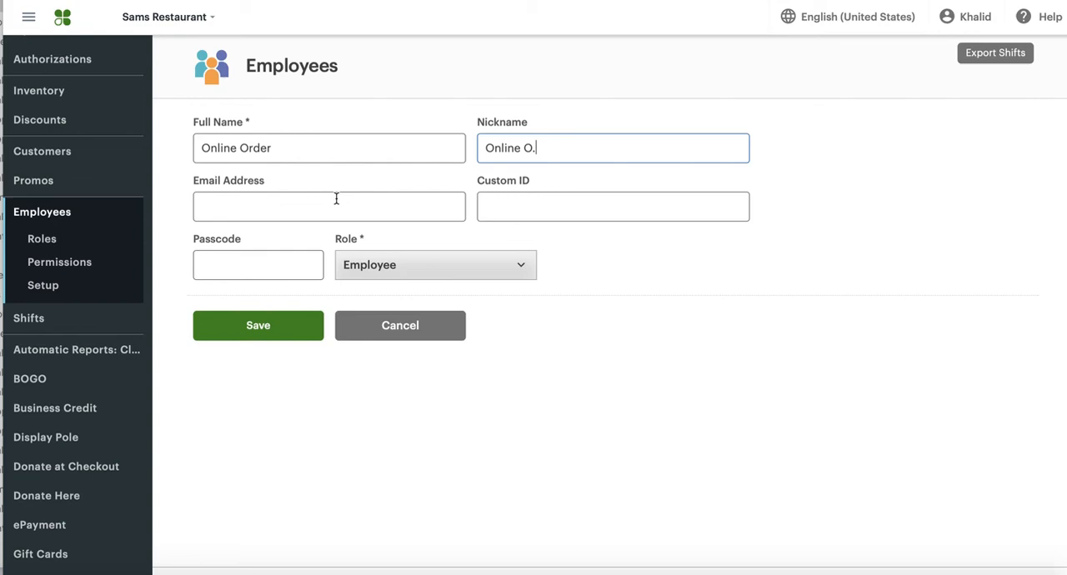
{"action": "mouse_move", "coordinate": [265, 200]}
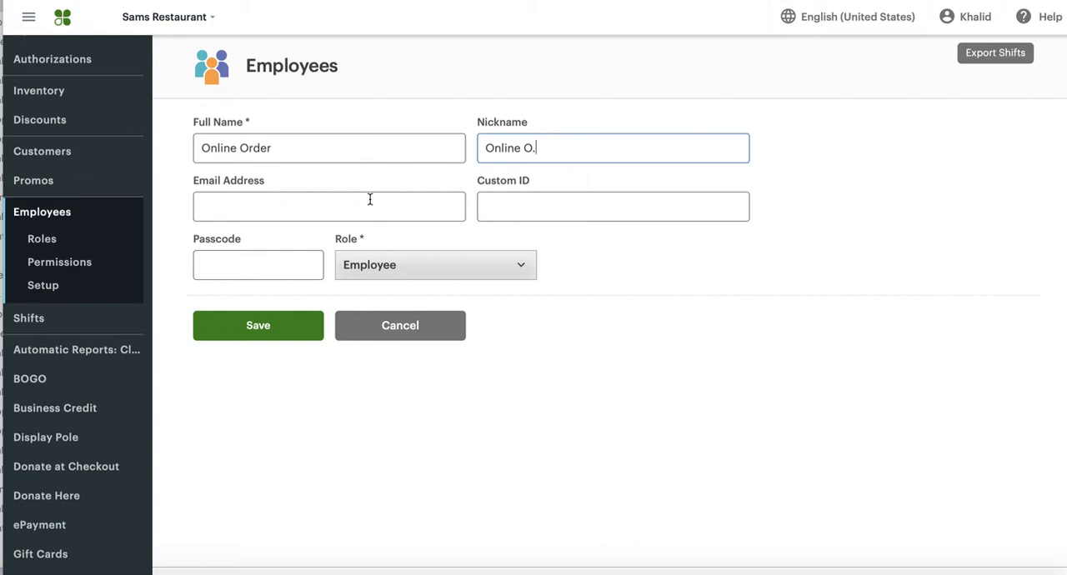
{"action": "mouse_move", "coordinate": [840, 195]}
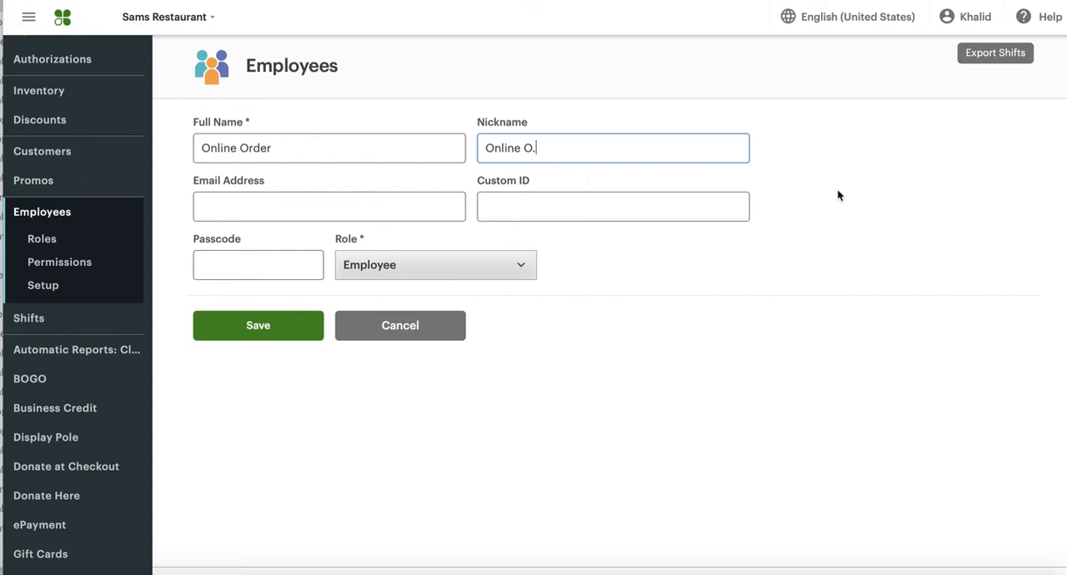
{"action": "mouse_move", "coordinate": [960, 33]}
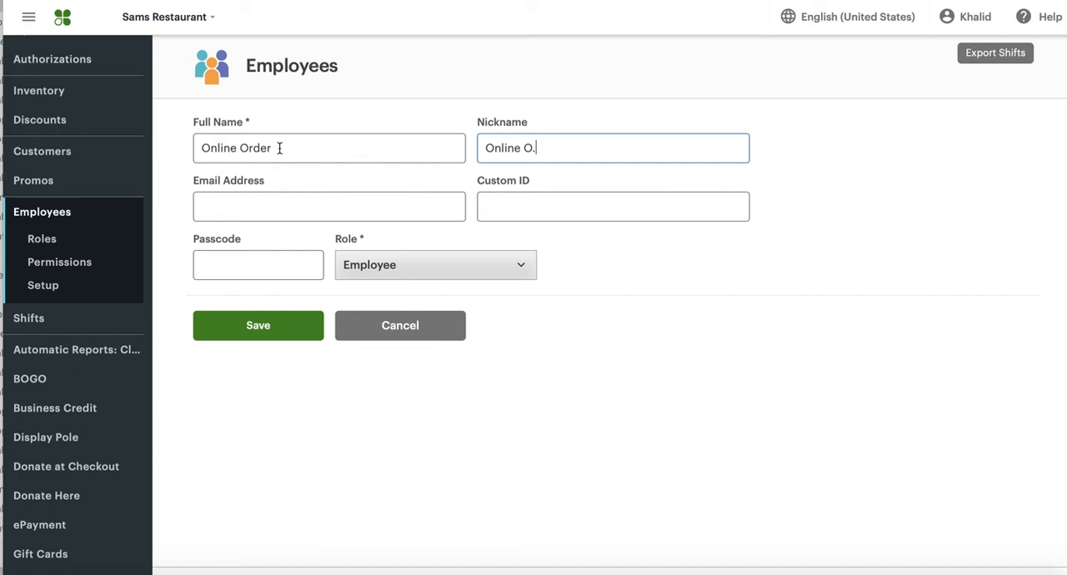
{"action": "mouse_move", "coordinate": [323, 155]}
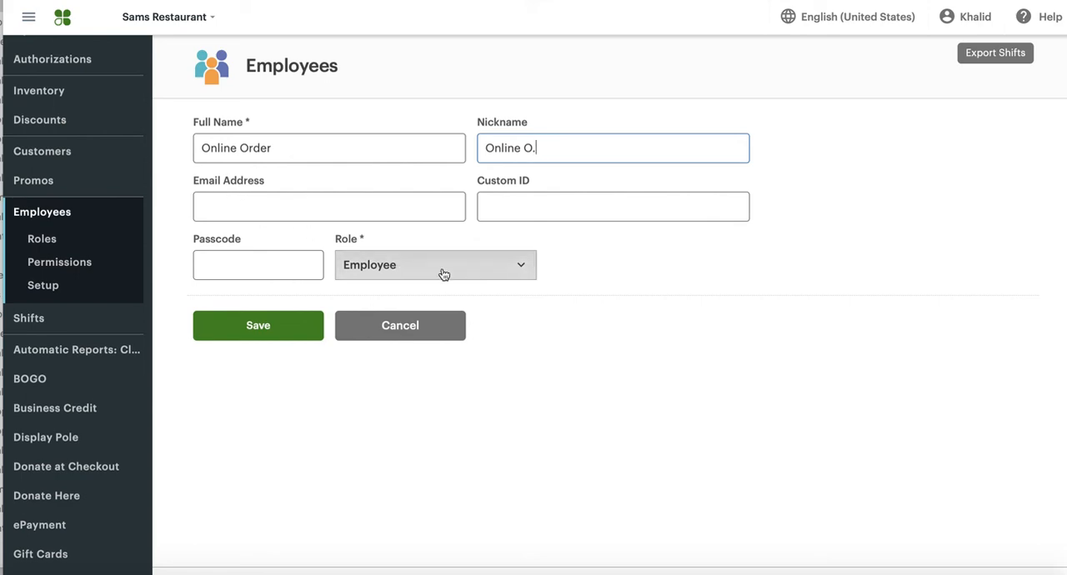
{"action": "mouse_move", "coordinate": [542, 277]}
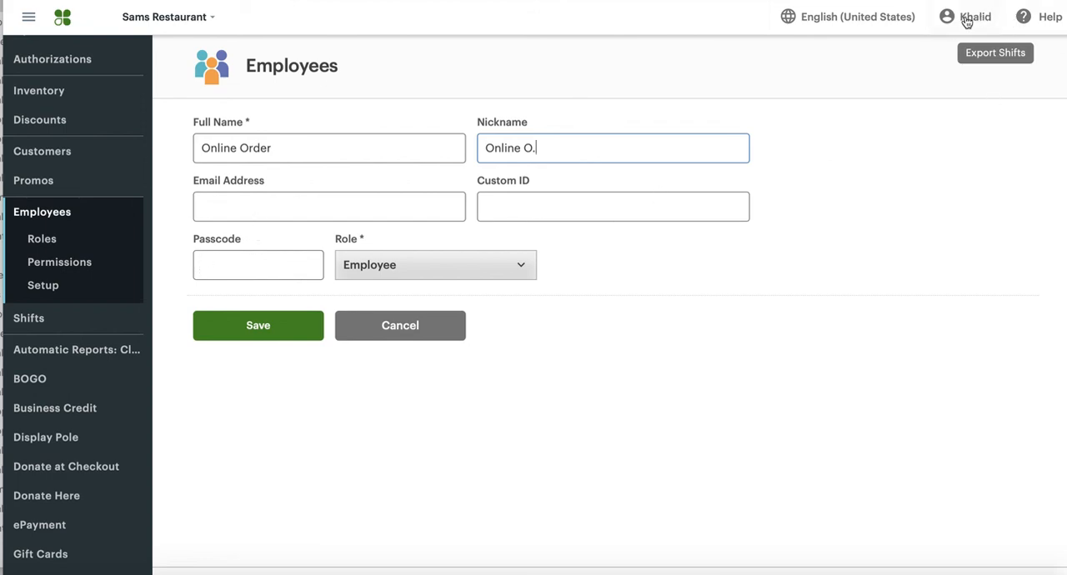
{"action": "mouse_move", "coordinate": [262, 233]}
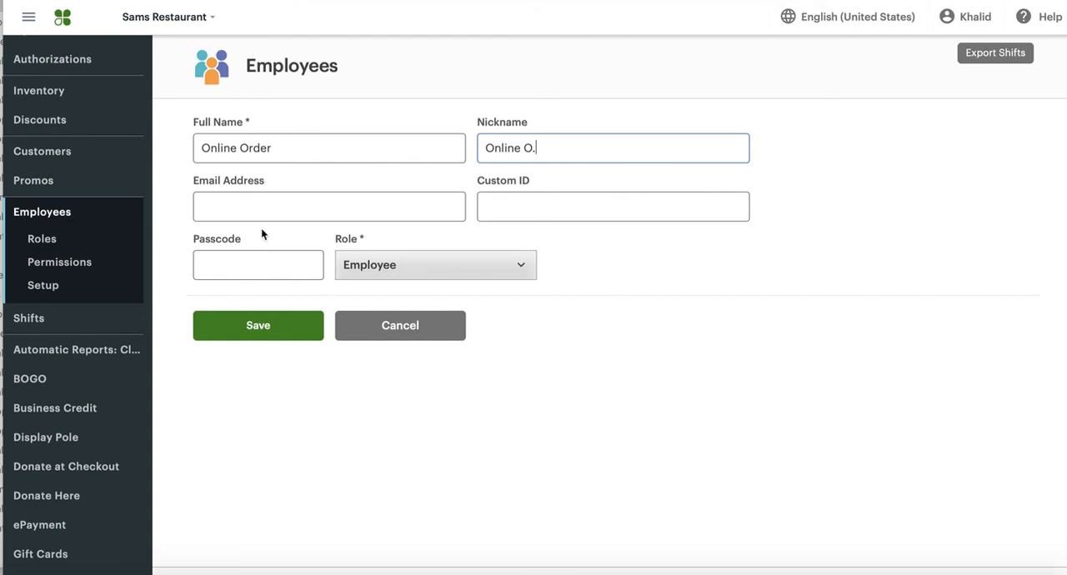
{"action": "mouse_move", "coordinate": [969, 23]}
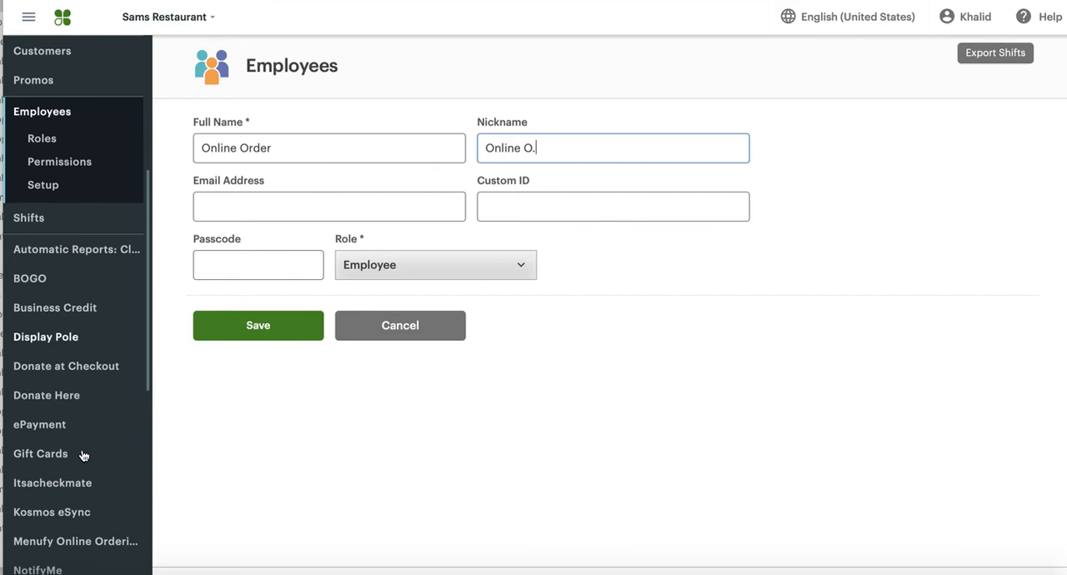
- Switch to the Smart Online Order app from the sidebar, leaving the employee form unsaved
{"action": "scroll", "scroll_direction": "down", "scroll_amount": 3}
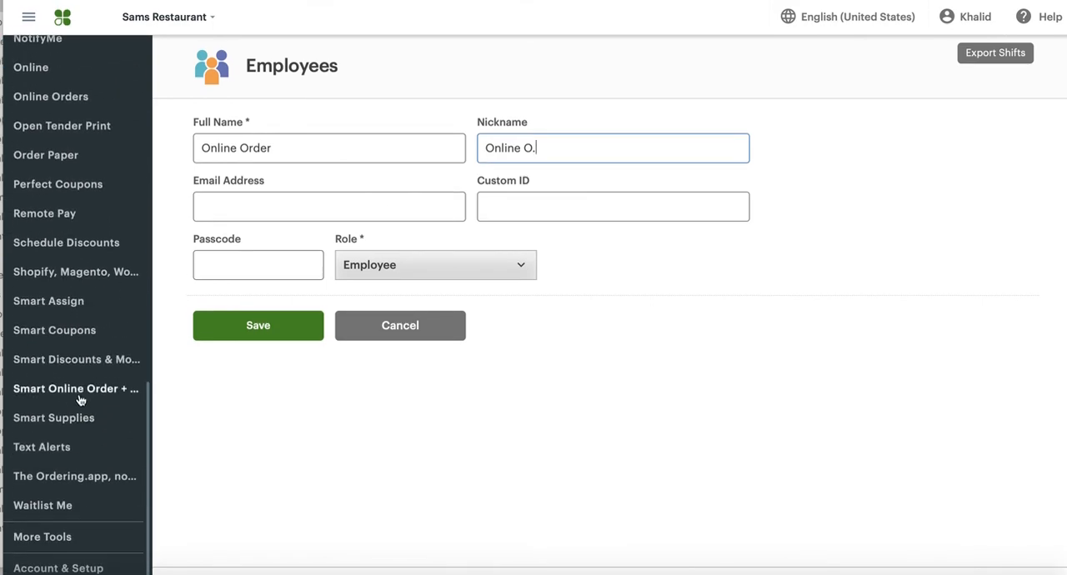
{"action": "left_click", "coordinate": [75, 390]}
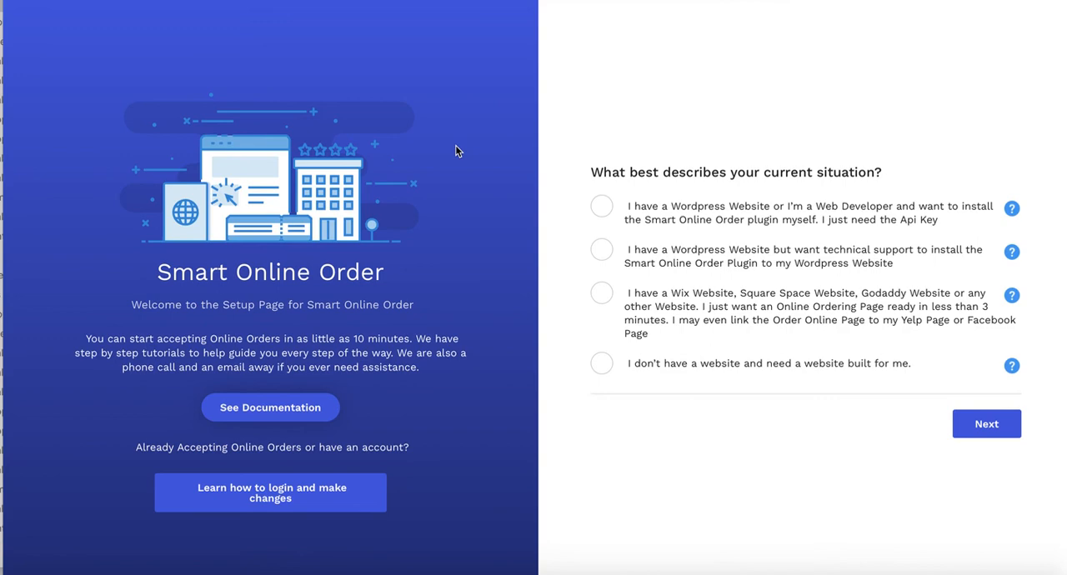
{"action": "mouse_move", "coordinate": [417, 145]}
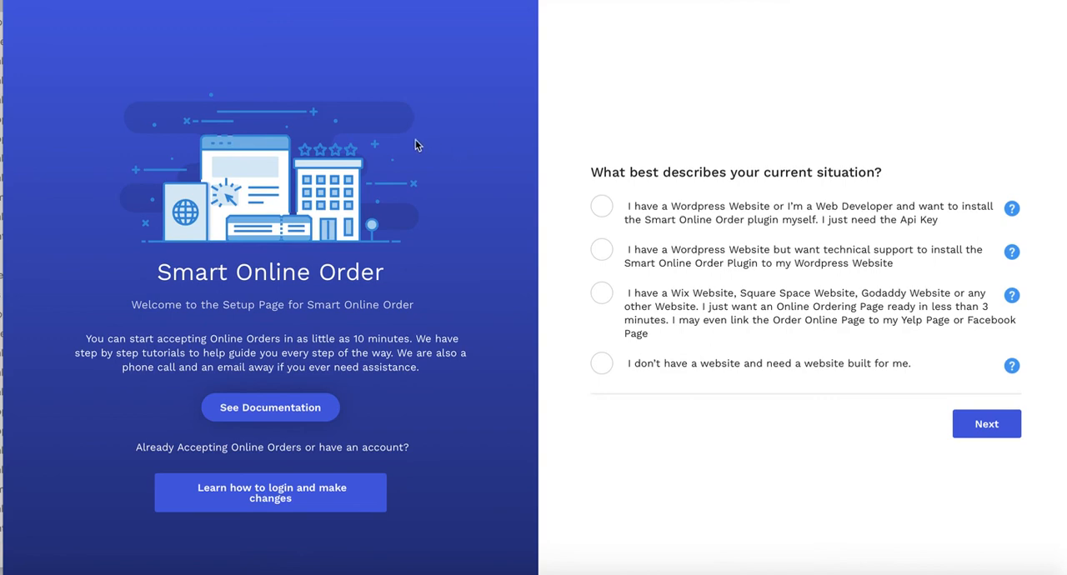
{"action": "mouse_move", "coordinate": [350, 137]}
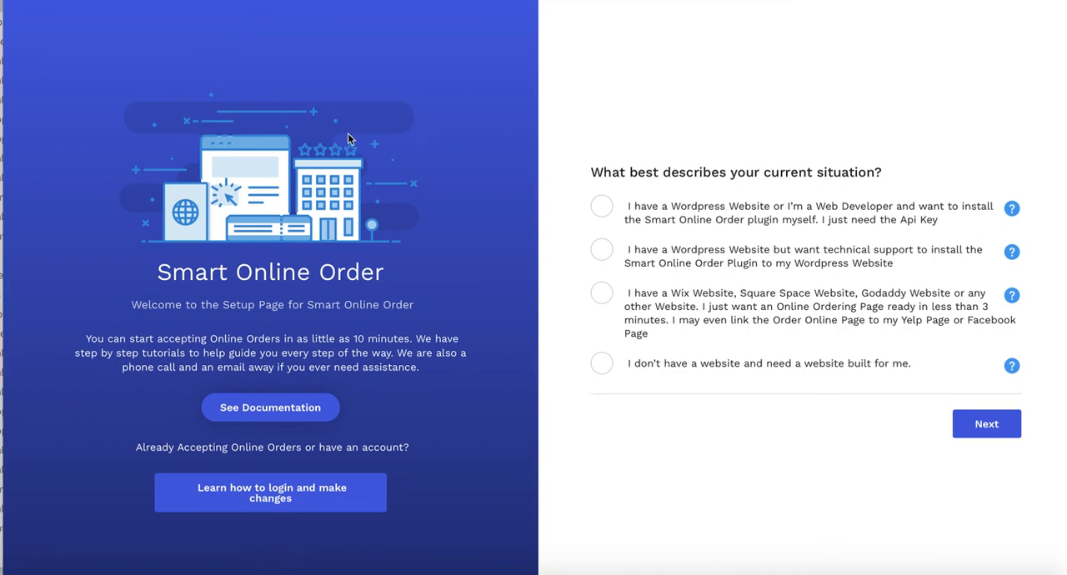